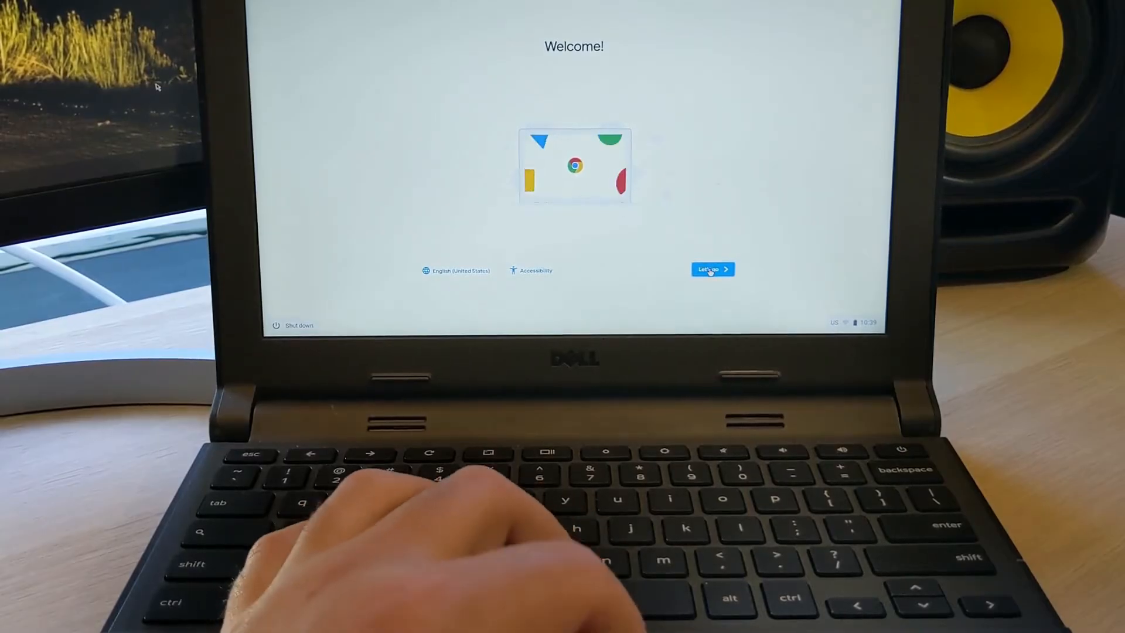
Start setup, continue on the connected Wi-Fi network and accept the Google terms of service
click(712, 269)
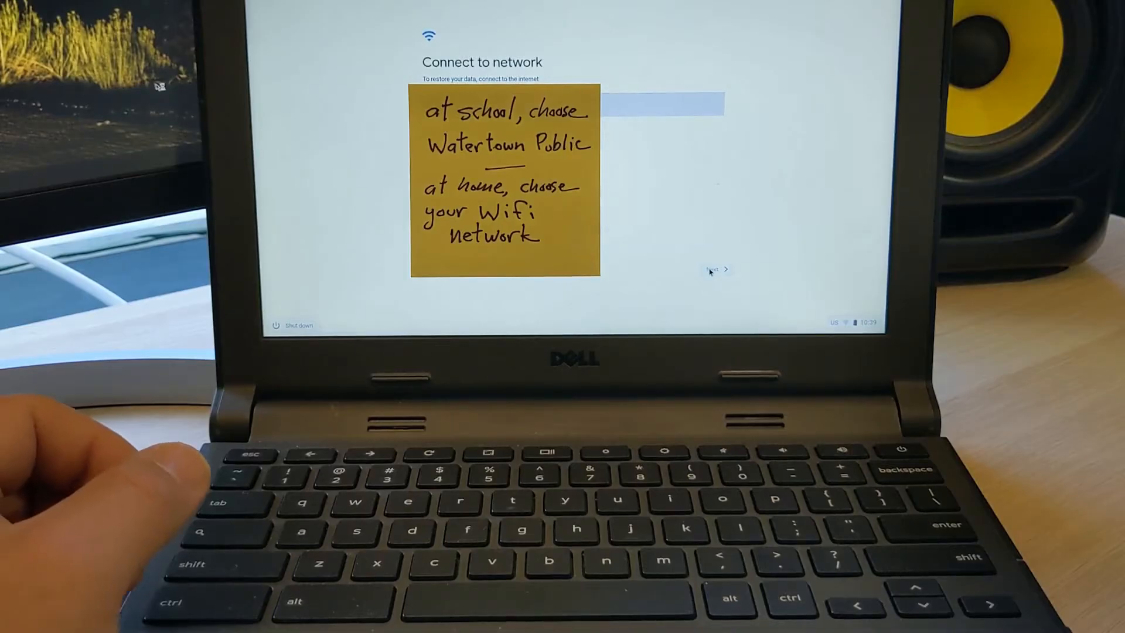
click(717, 270)
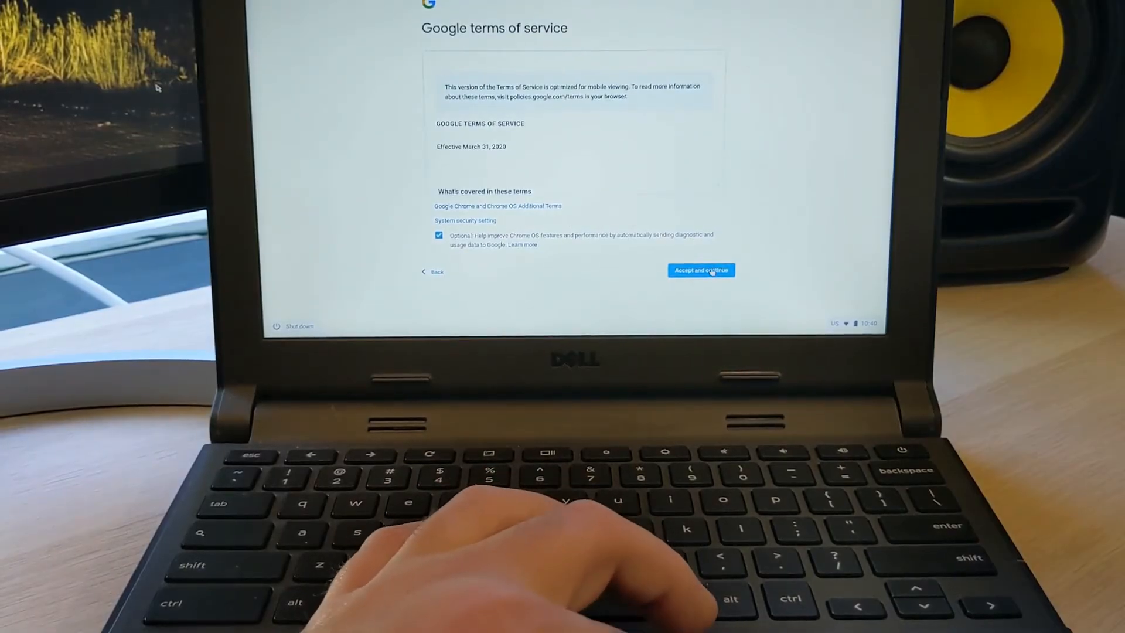
click(701, 271)
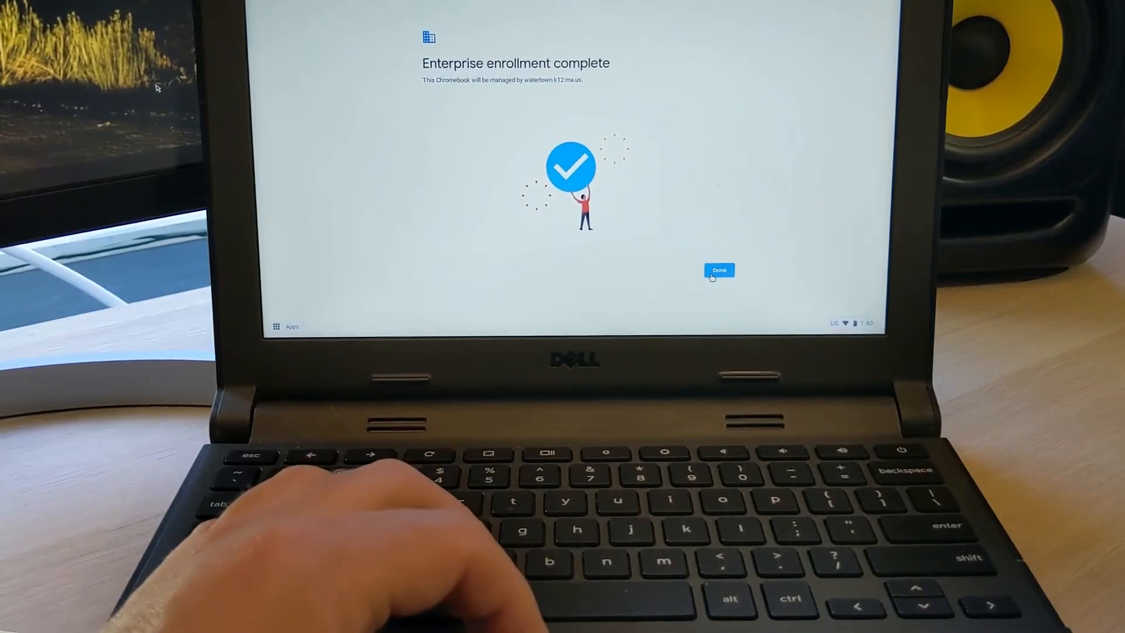
Confirm the completed enterprise enrollment with Done so the sign-in screen loads
click(719, 270)
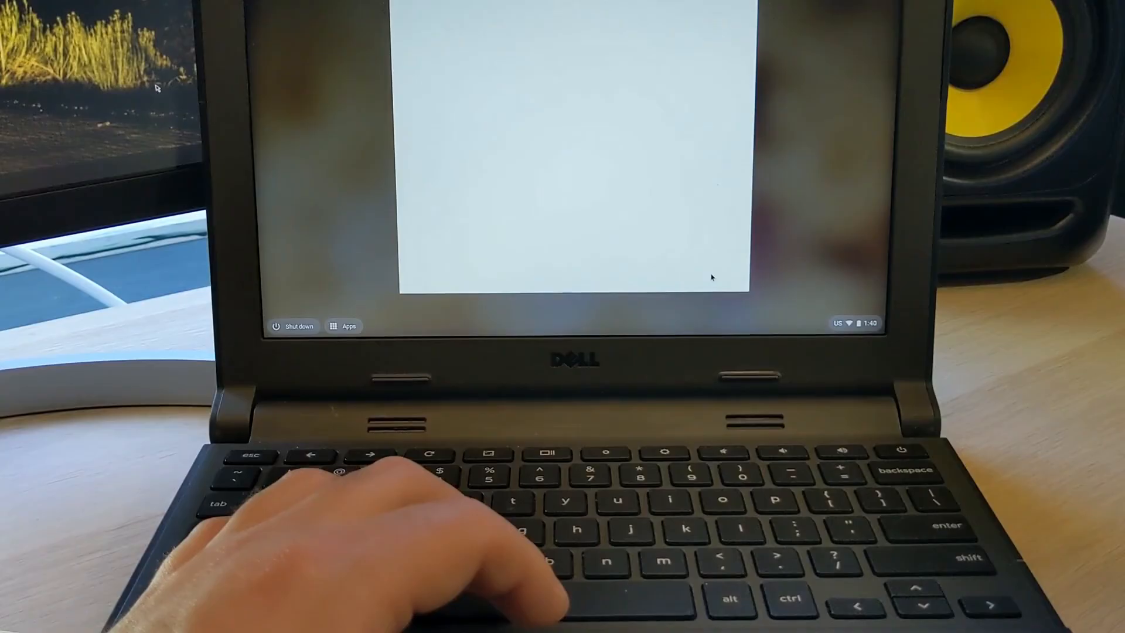